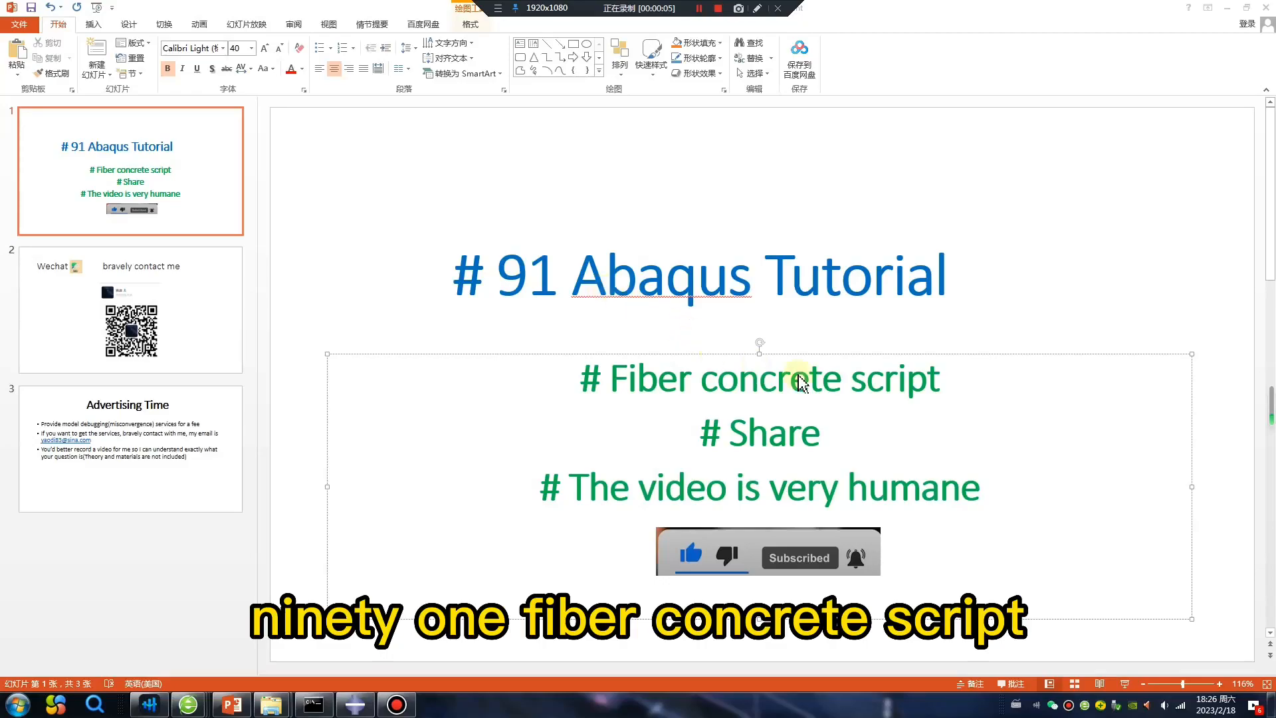
pyautogui.moveTo(757, 470)
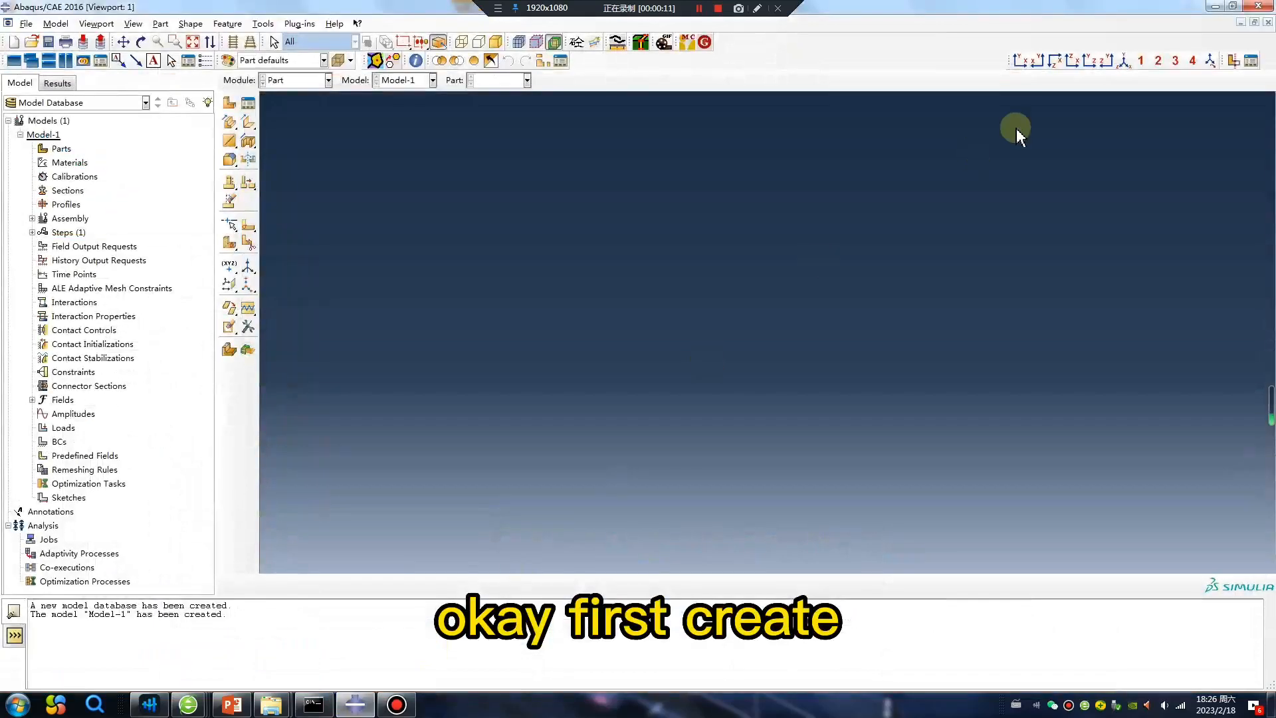
# - Set the work directory to D:\work\2\0218\8 via File > Set Work Directory
pyautogui.click(26, 22)
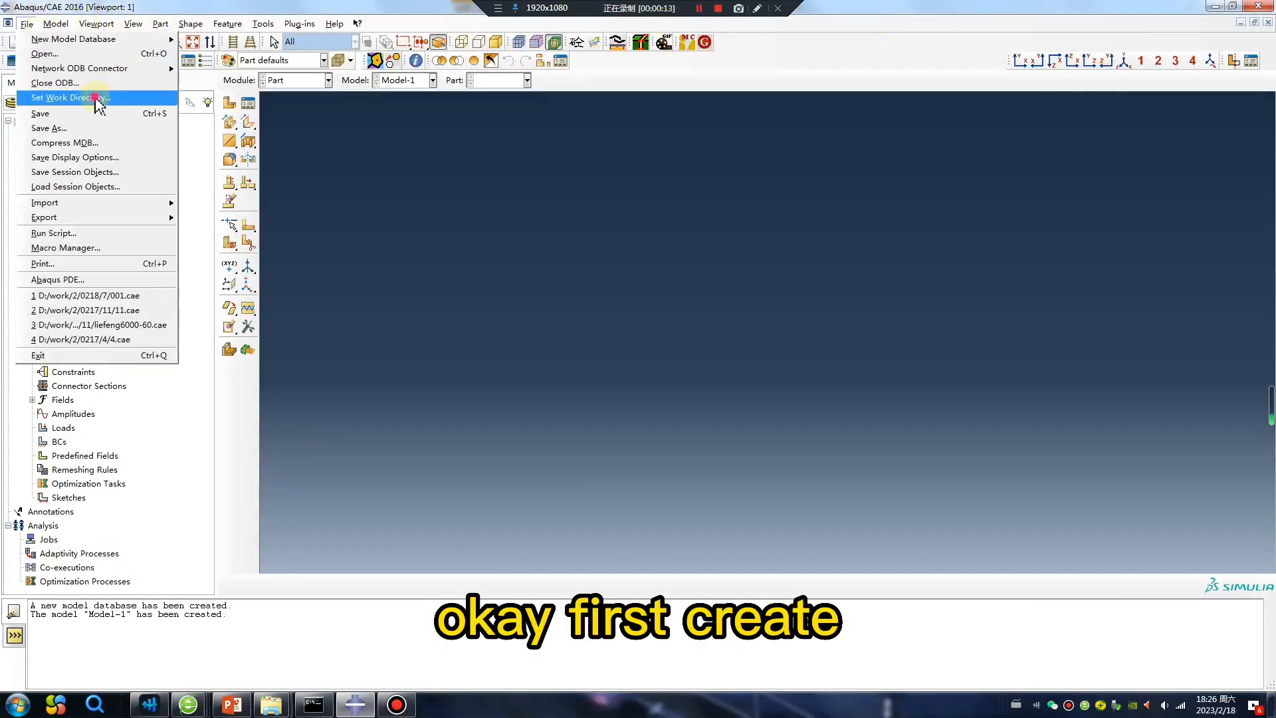
pyautogui.click(68, 97)
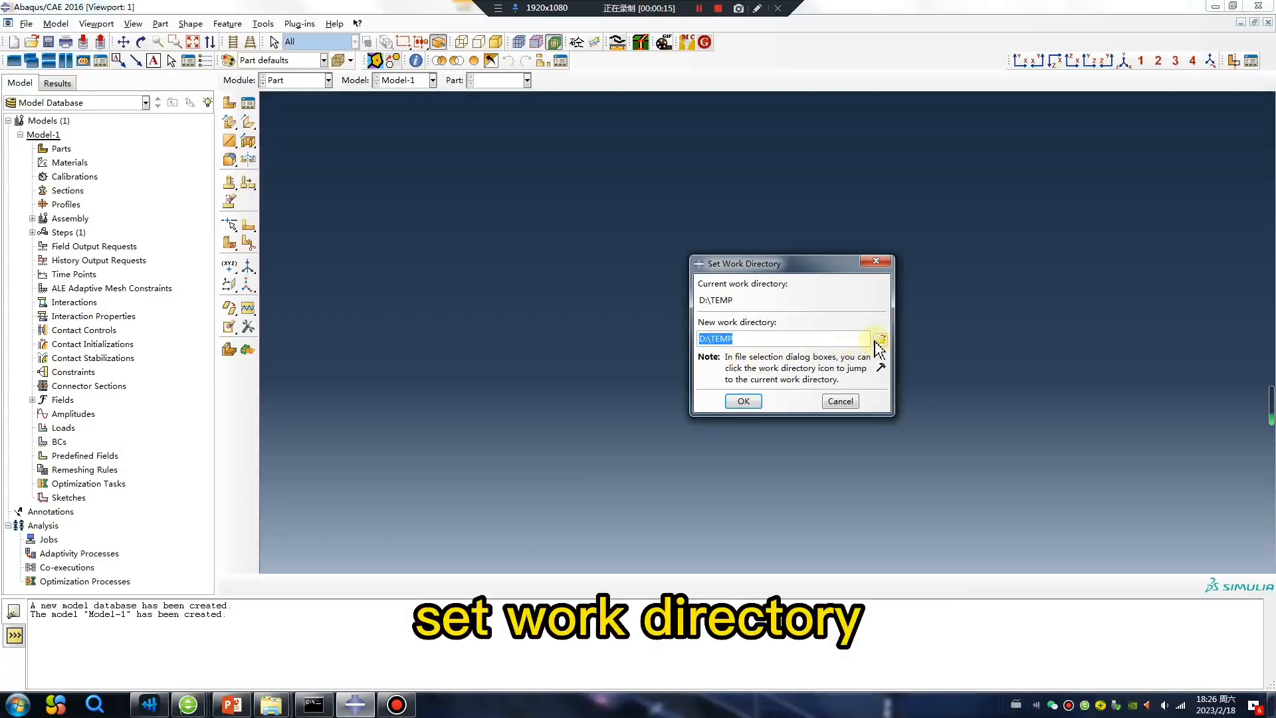
pyautogui.click(880, 339)
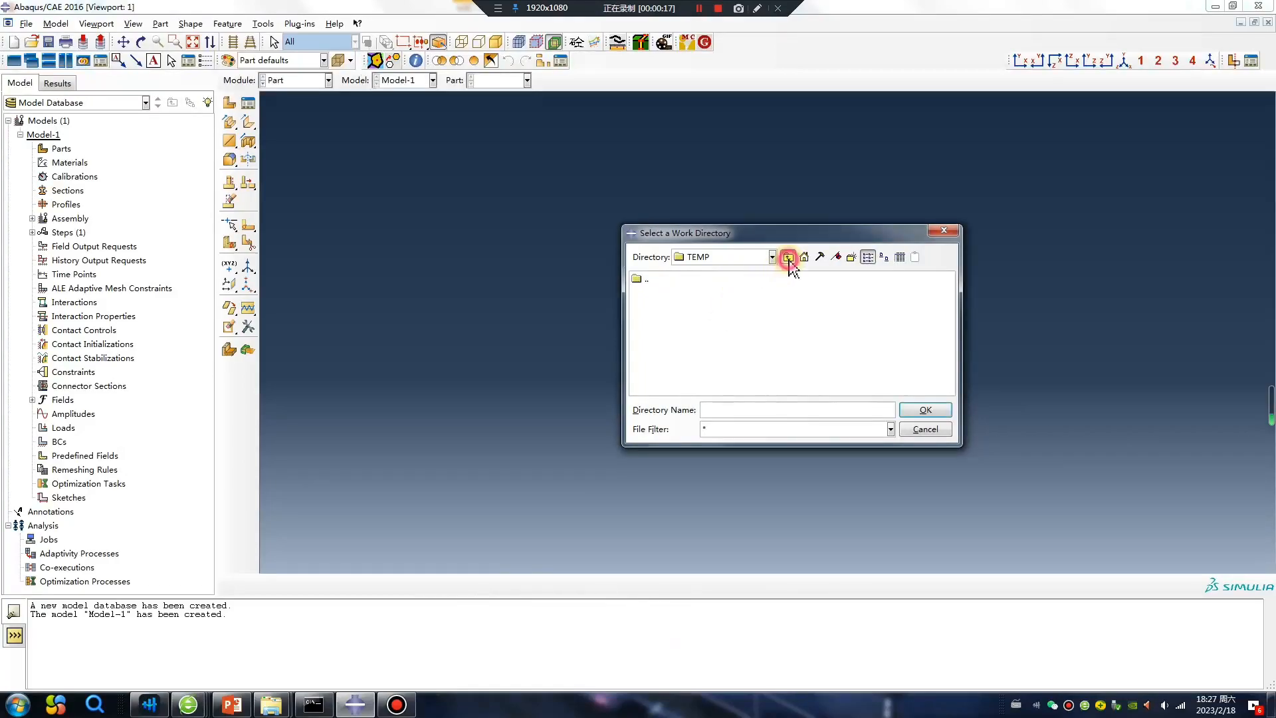
pyautogui.click(785, 256)
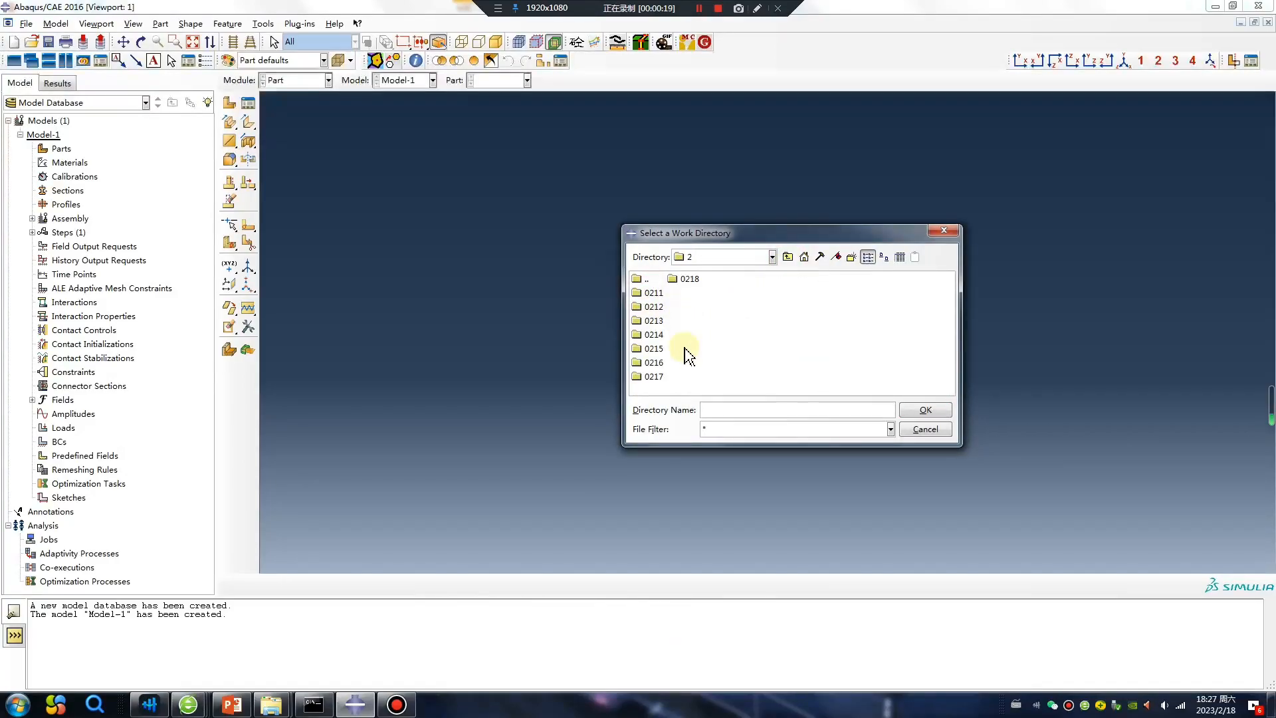
pyautogui.doubleClick(690, 278)
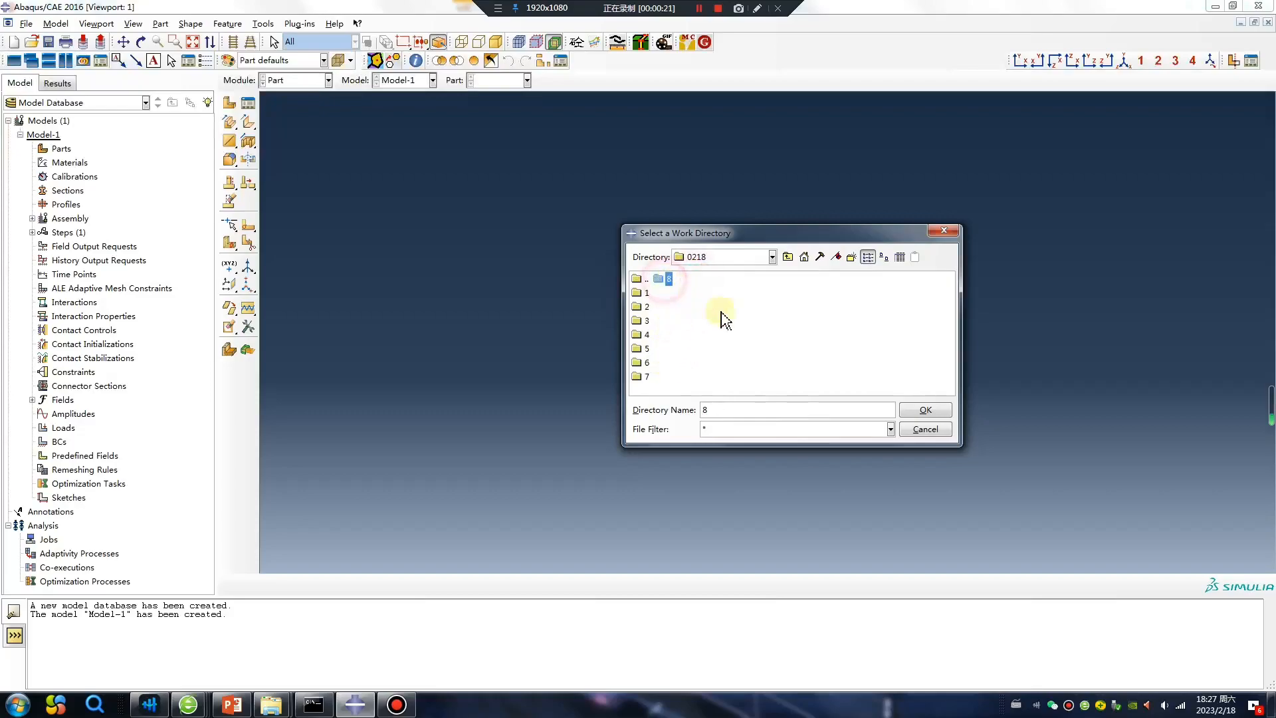
pyautogui.click(925, 410)
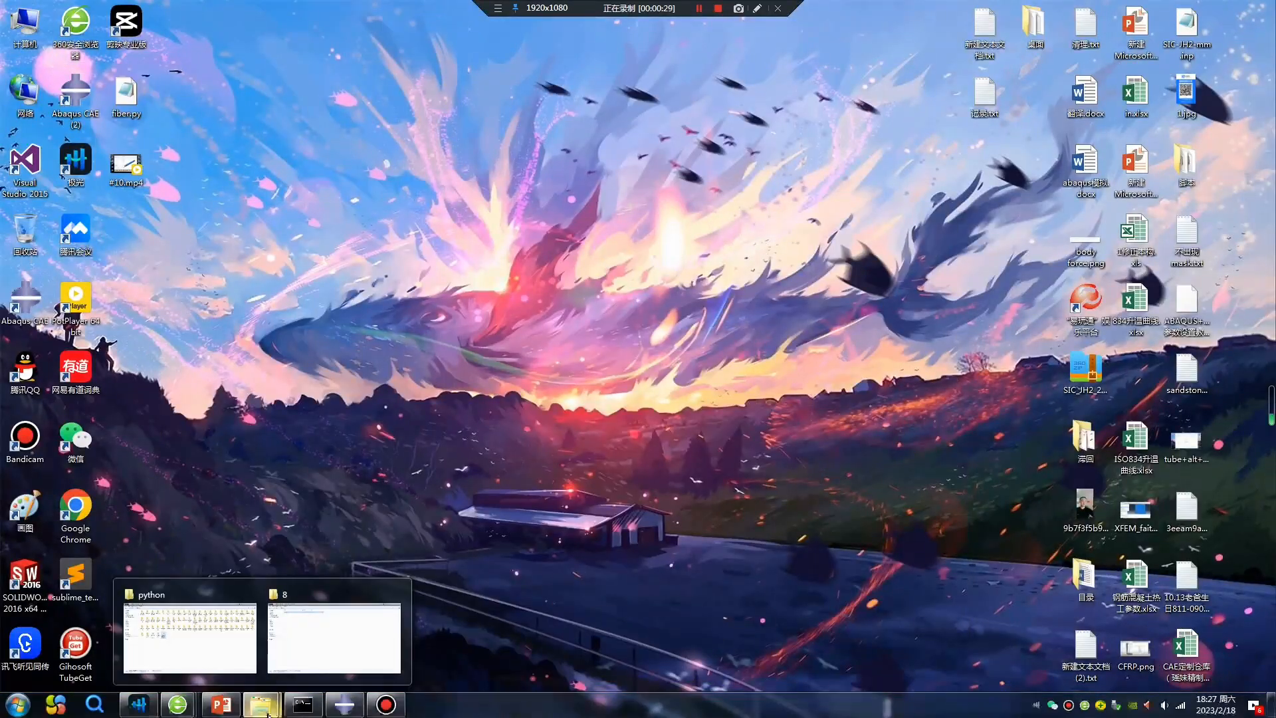
# - Bring up the Explorer window of folder 8 showing fiber.py
pyautogui.click(334, 636)
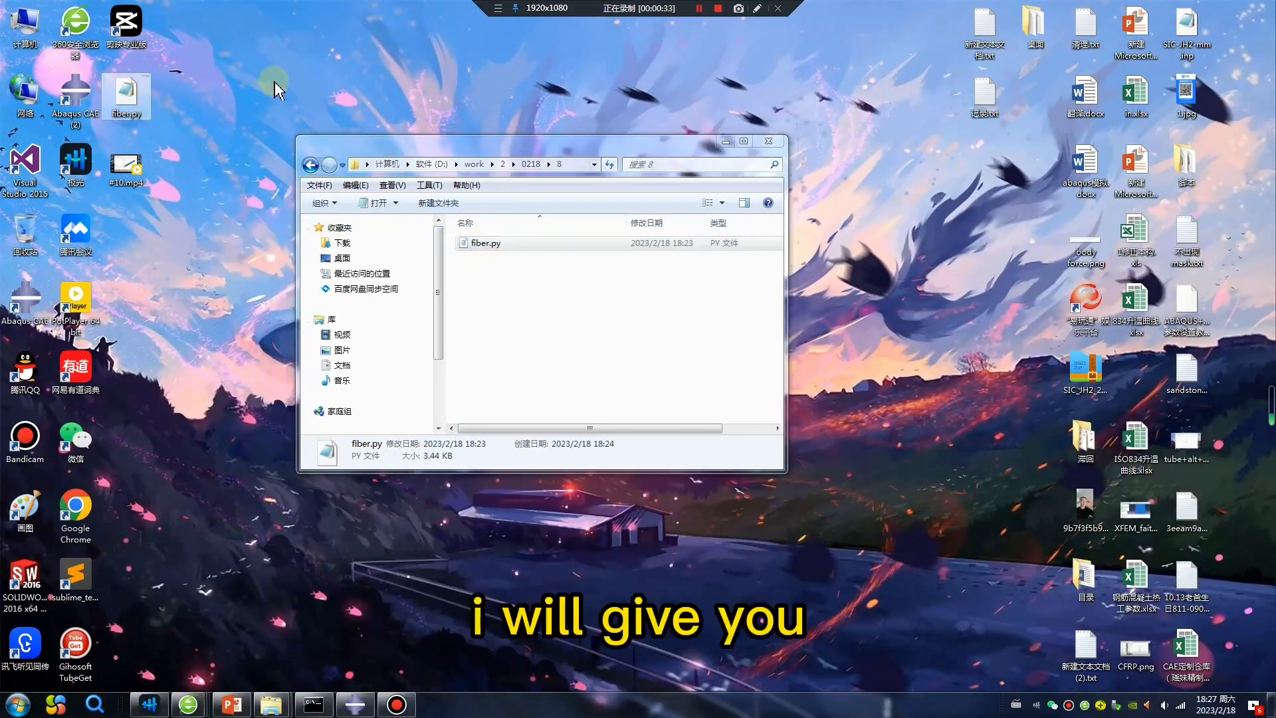
pyautogui.moveTo(130, 89)
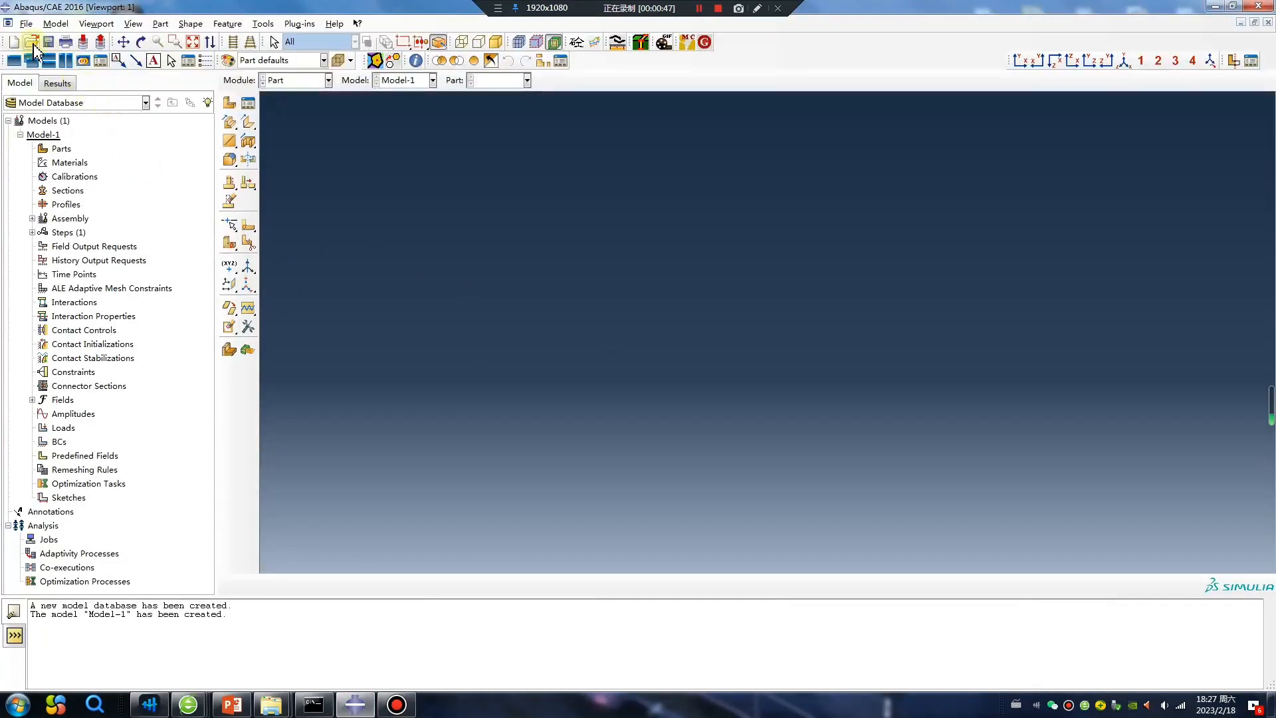
# - Start File > Run Script so the dialog lists fiber.py in folder 8
pyautogui.click(27, 23)
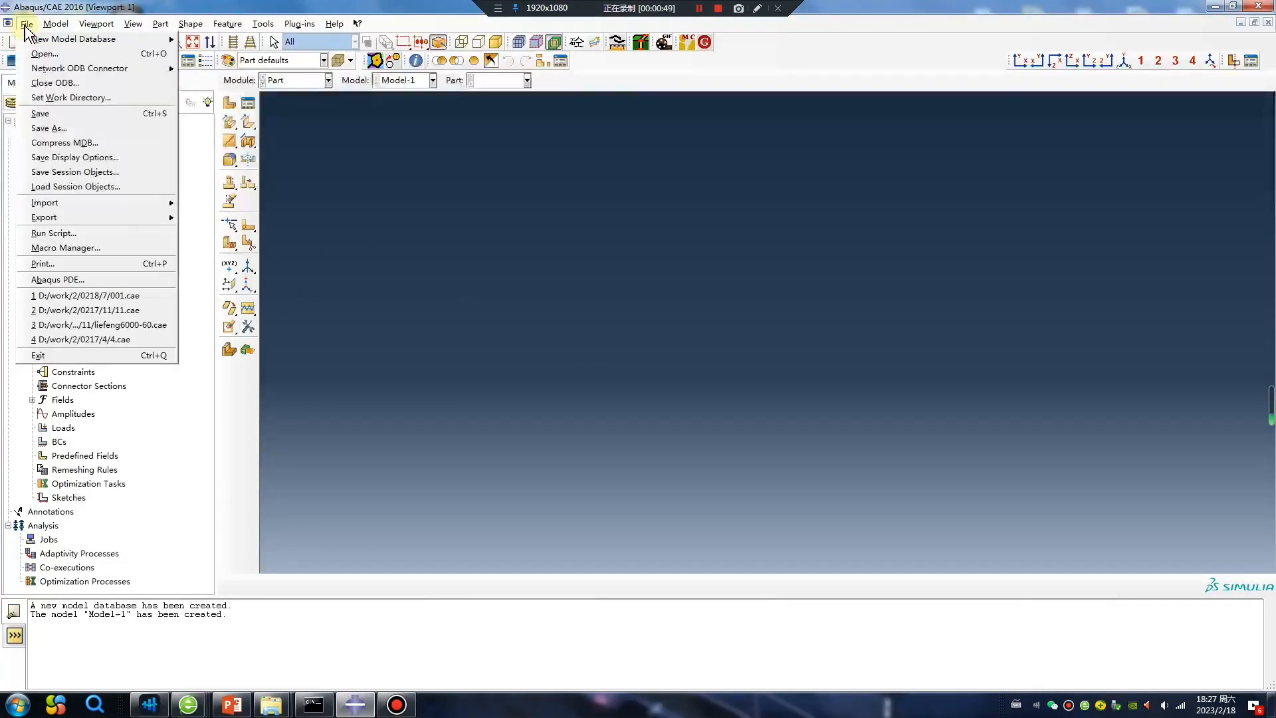
pyautogui.moveTo(54, 234)
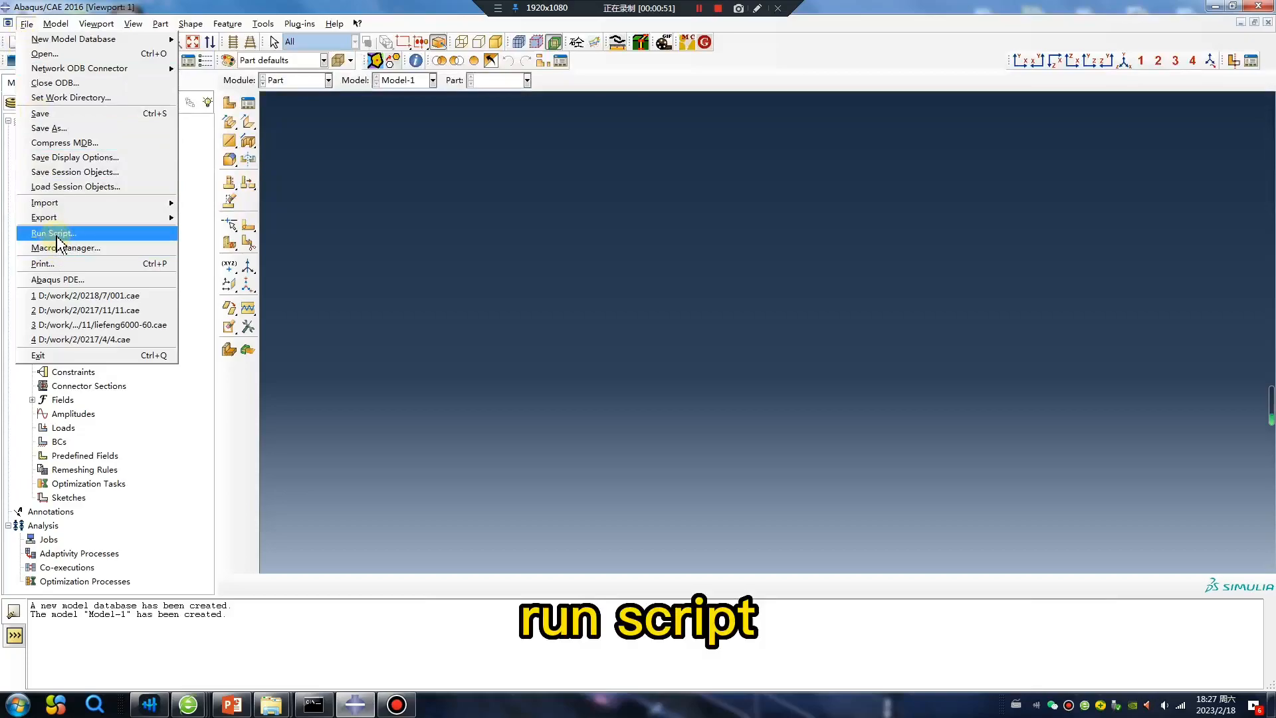
pyautogui.click(52, 233)
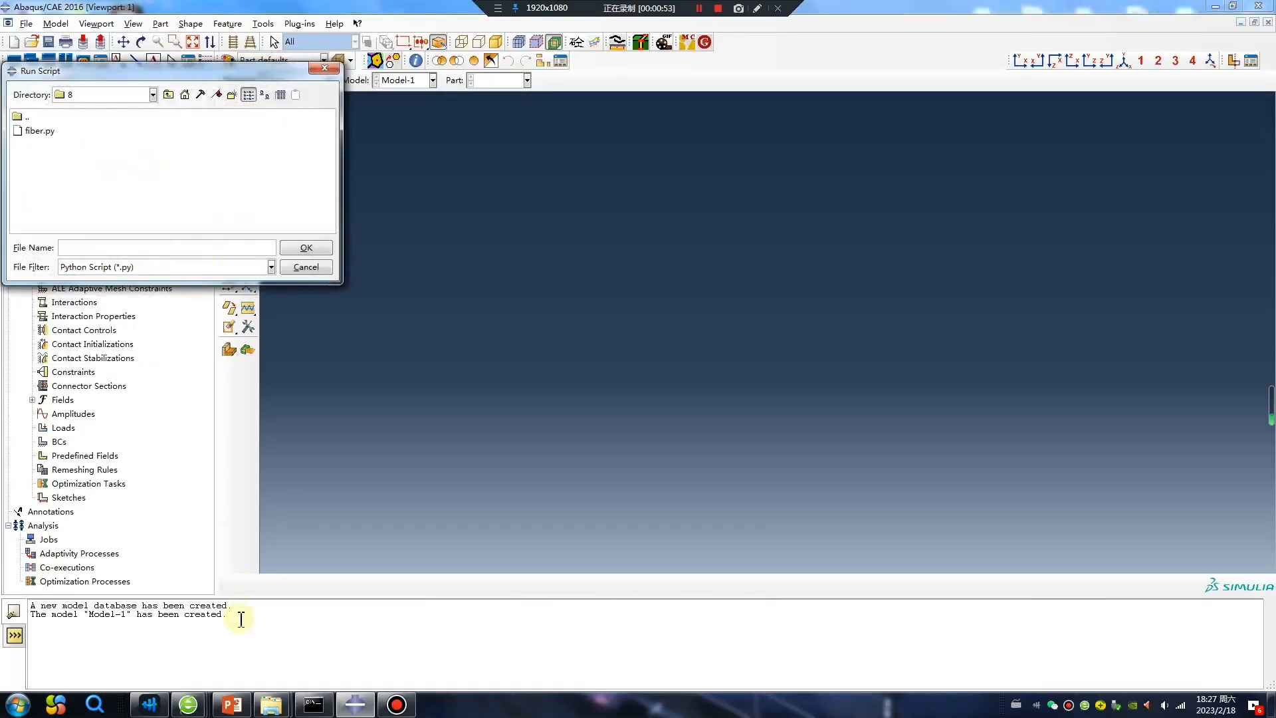
pyautogui.click(305, 267)
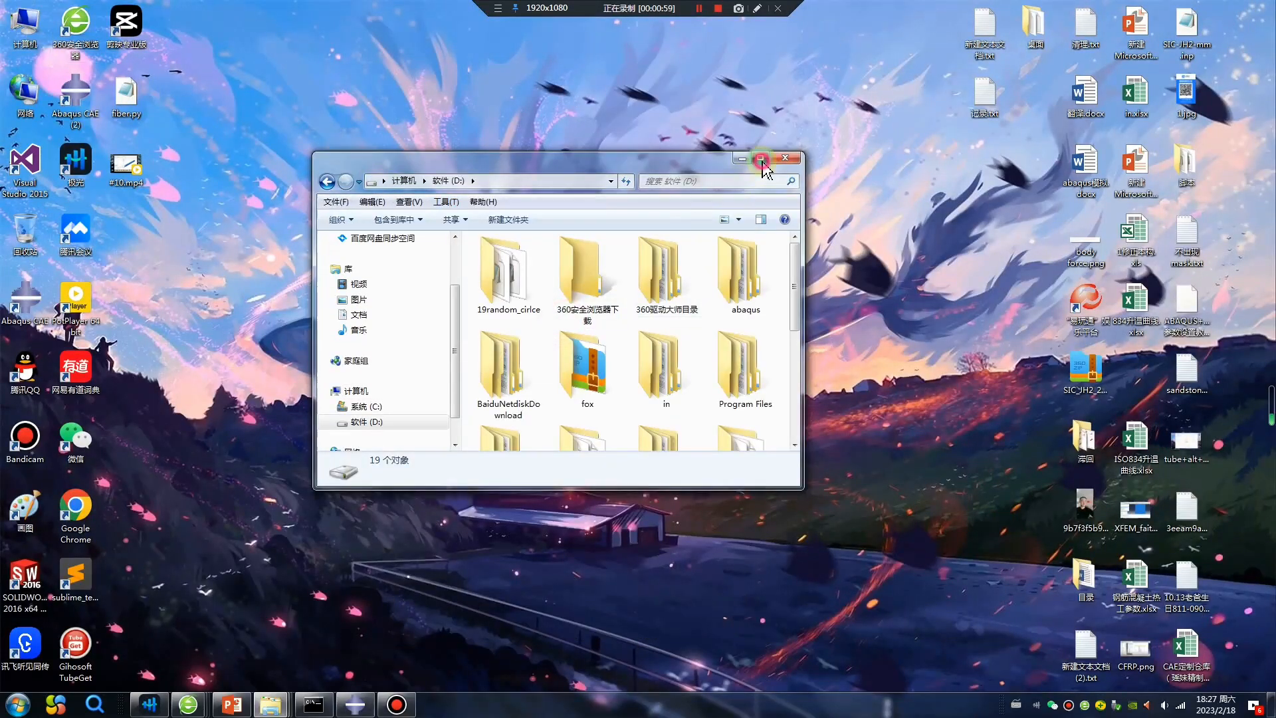
# - Maximize Explorer and browse through work > 2 > 0218 into folder 8
pyautogui.click(763, 158)
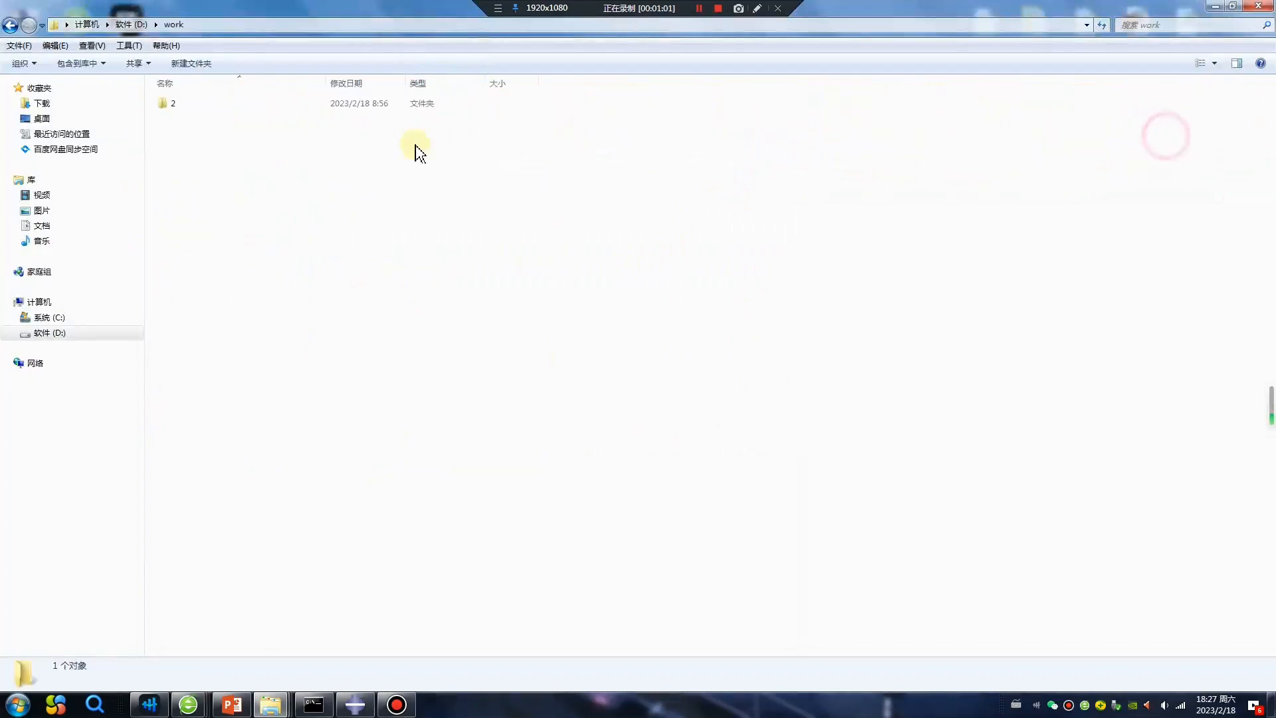
pyautogui.doubleClick(171, 102)
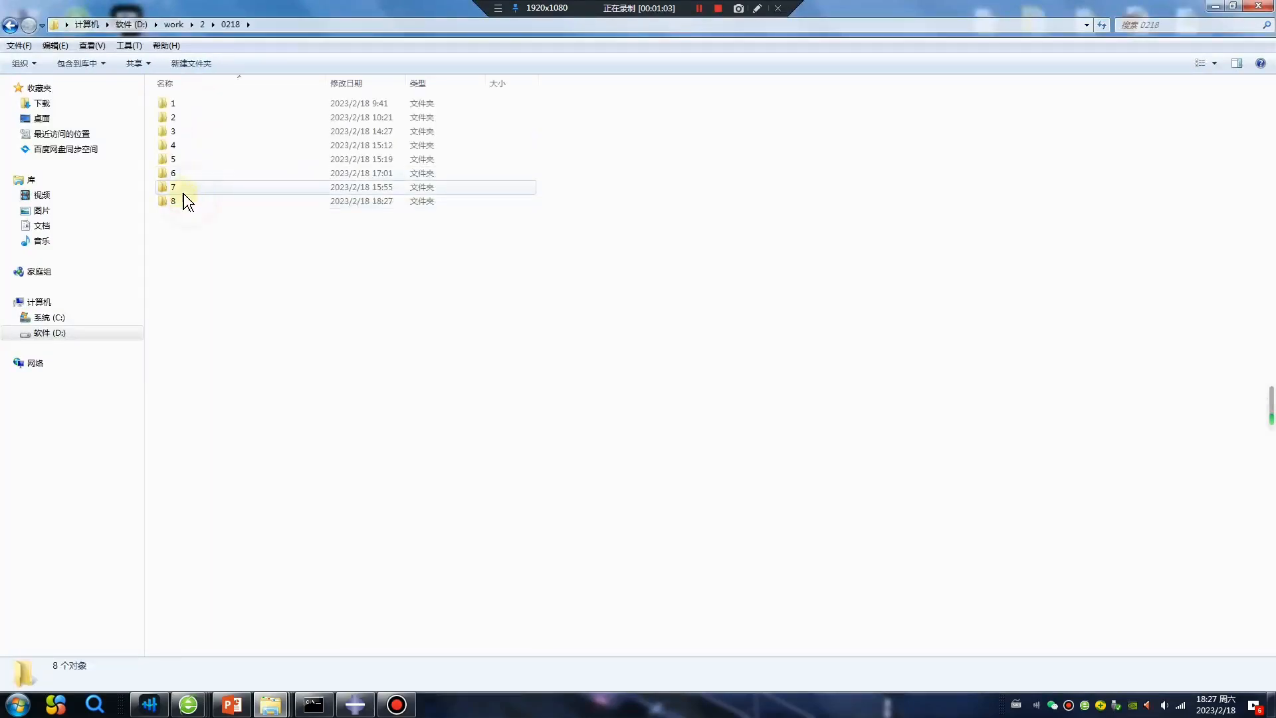
pyautogui.doubleClick(186, 104)
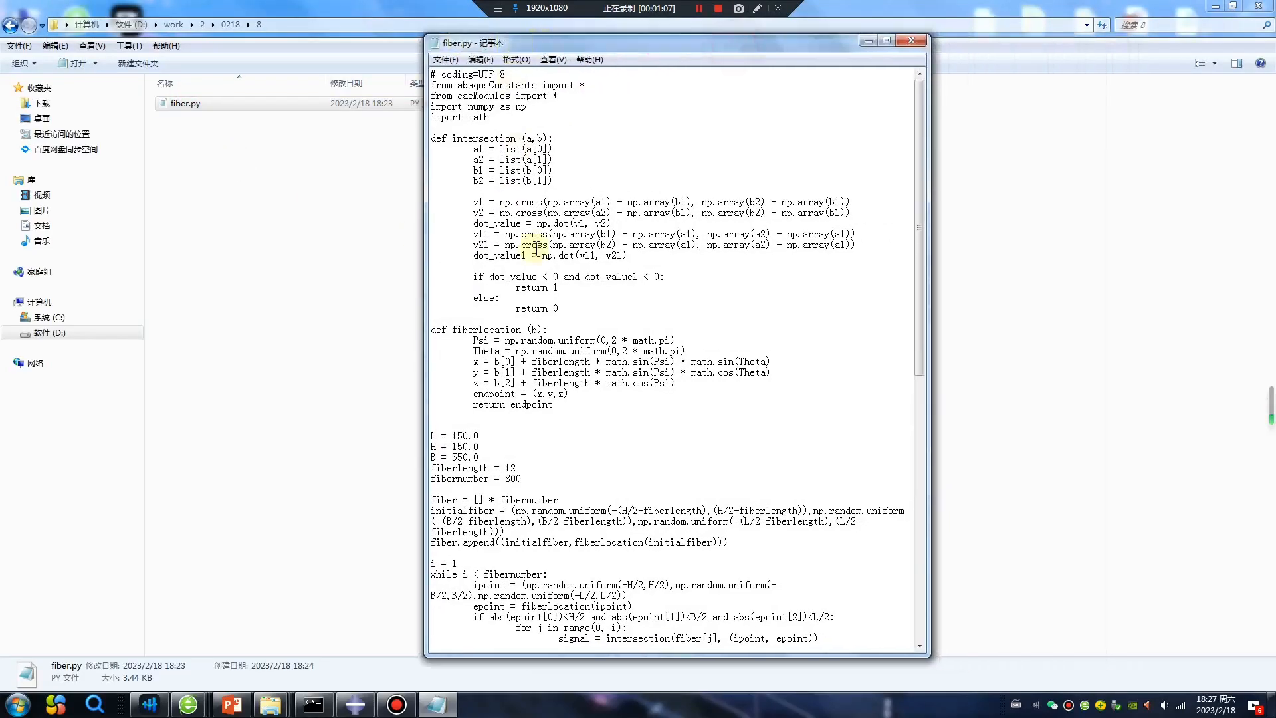
# - Review fiber.py in Notepad: beam L, H, B, fiber length 12, fiber number 800
pyautogui.scroll(-3)
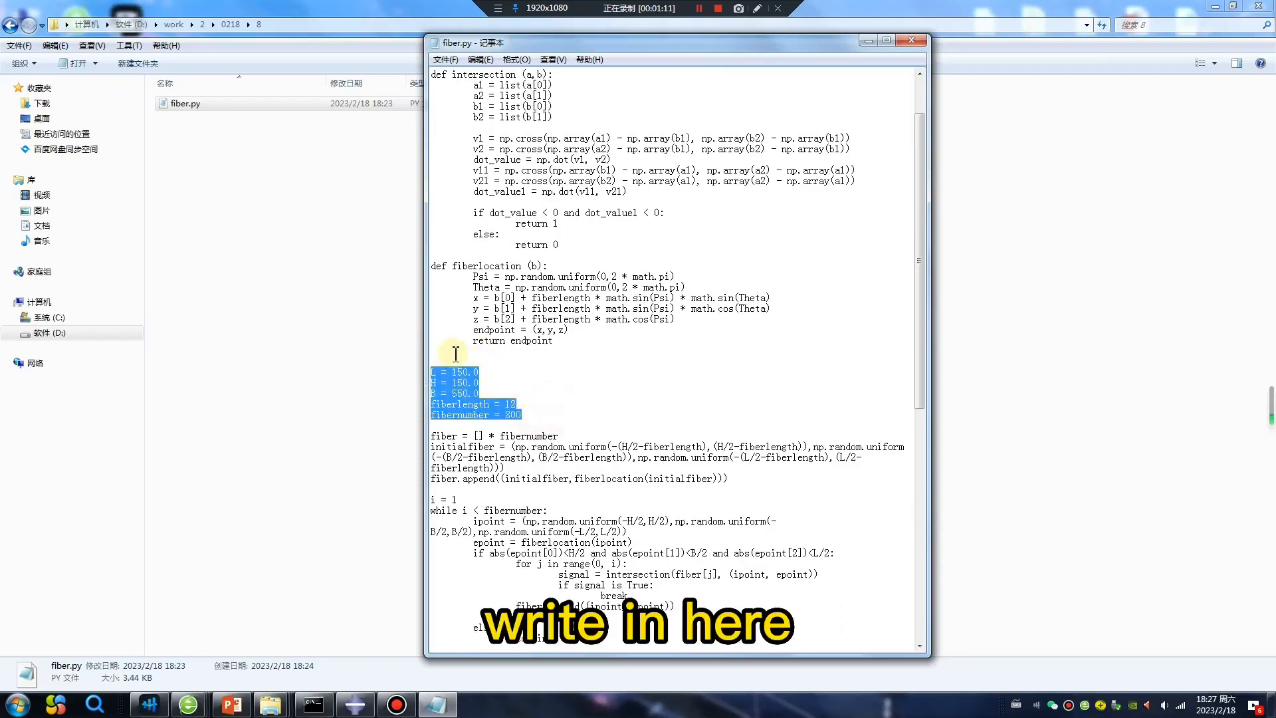
pyautogui.click(487, 393)
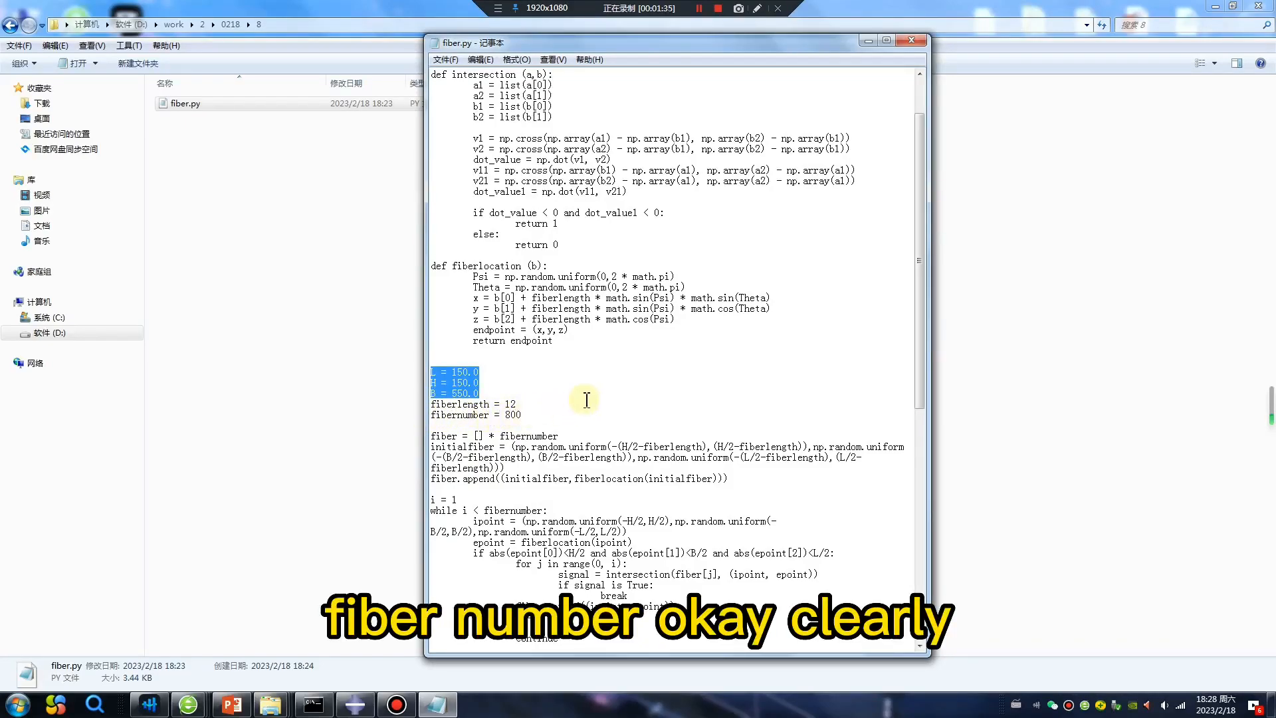
pyautogui.moveTo(877, 72)
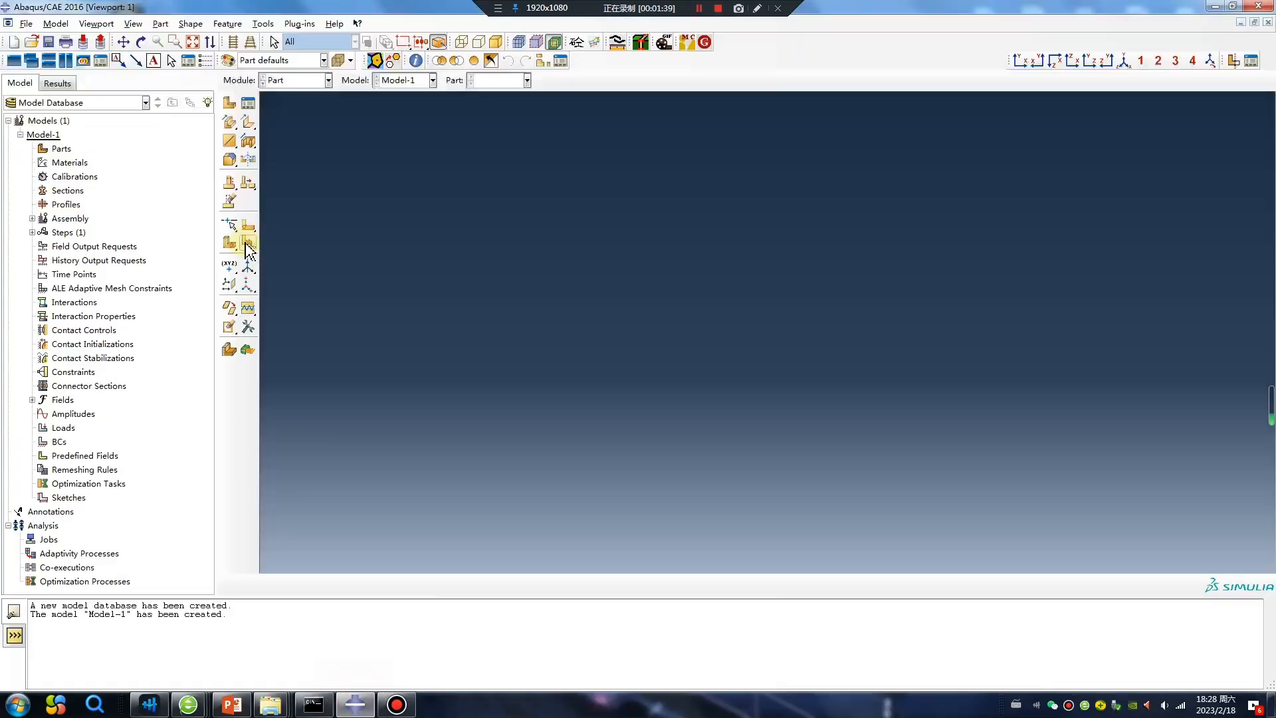
# - Run fiber.py to generate the Concrete beam part and the fiber part
pyautogui.click(27, 23)
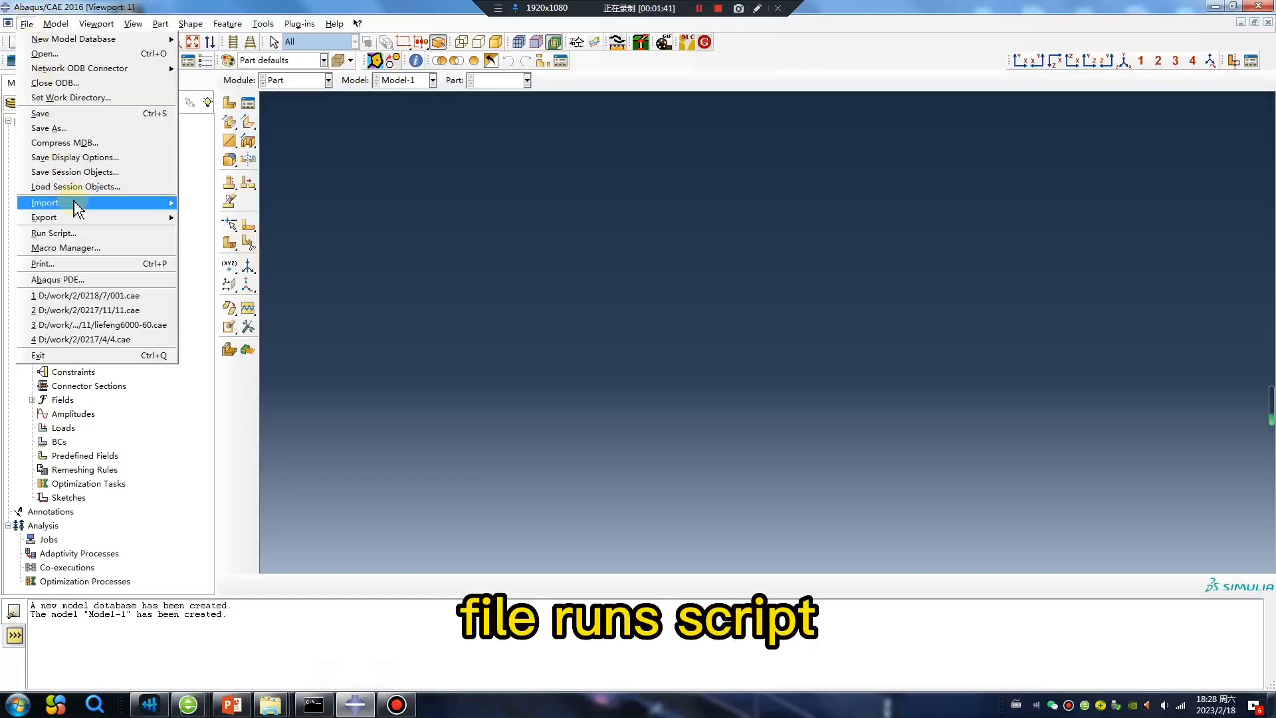
pyautogui.click(53, 233)
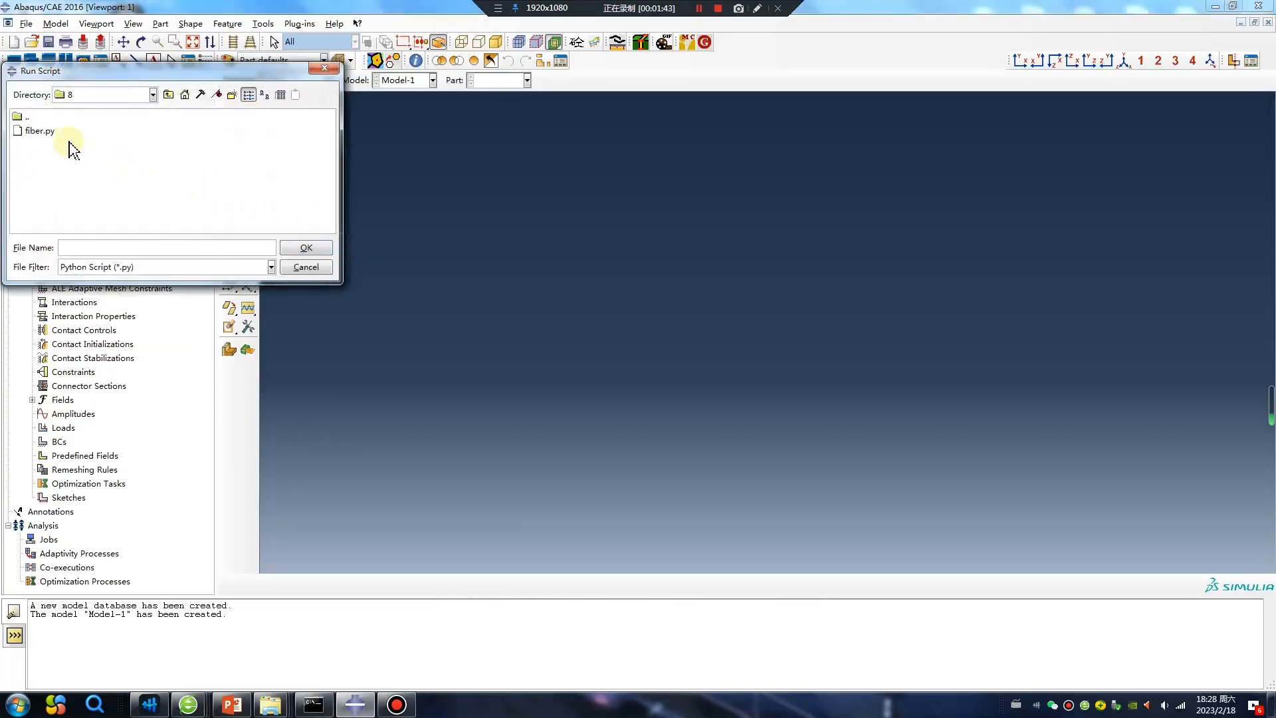
pyautogui.click(306, 247)
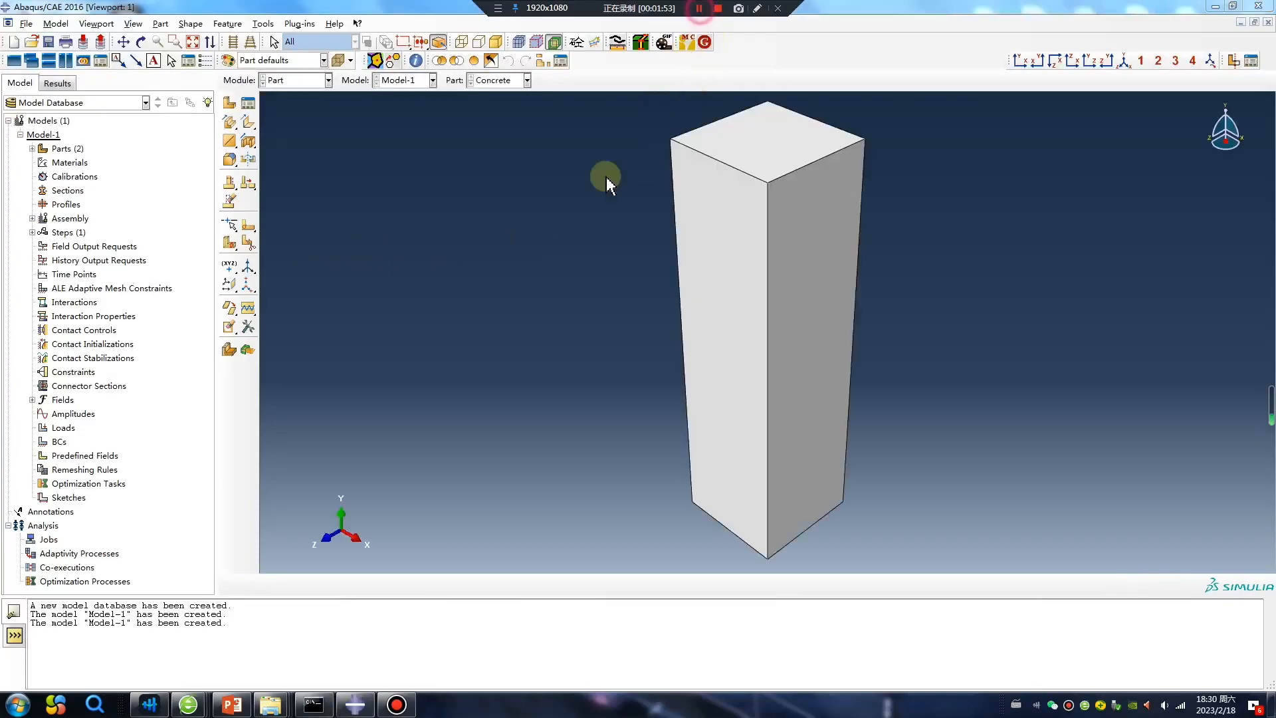
pyautogui.moveTo(530, 273)
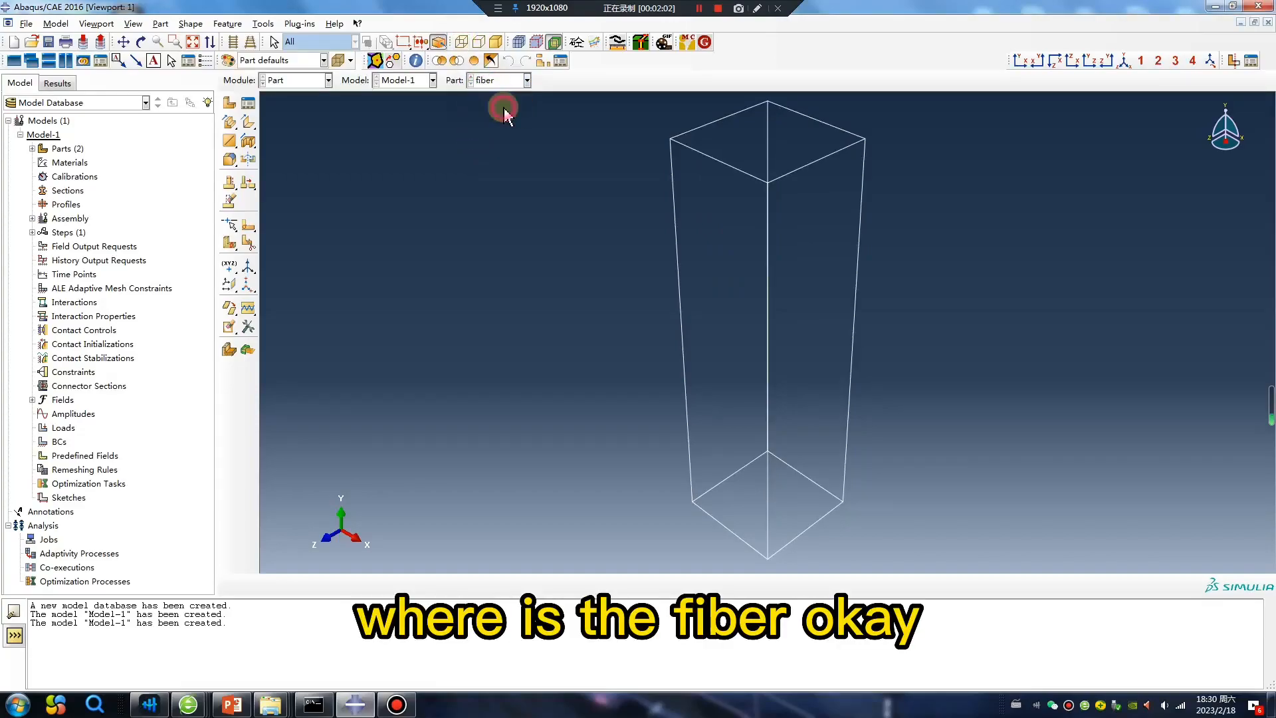
# - Show the assembled beam filled with randomly oriented steel fibers
pyautogui.click(295, 80)
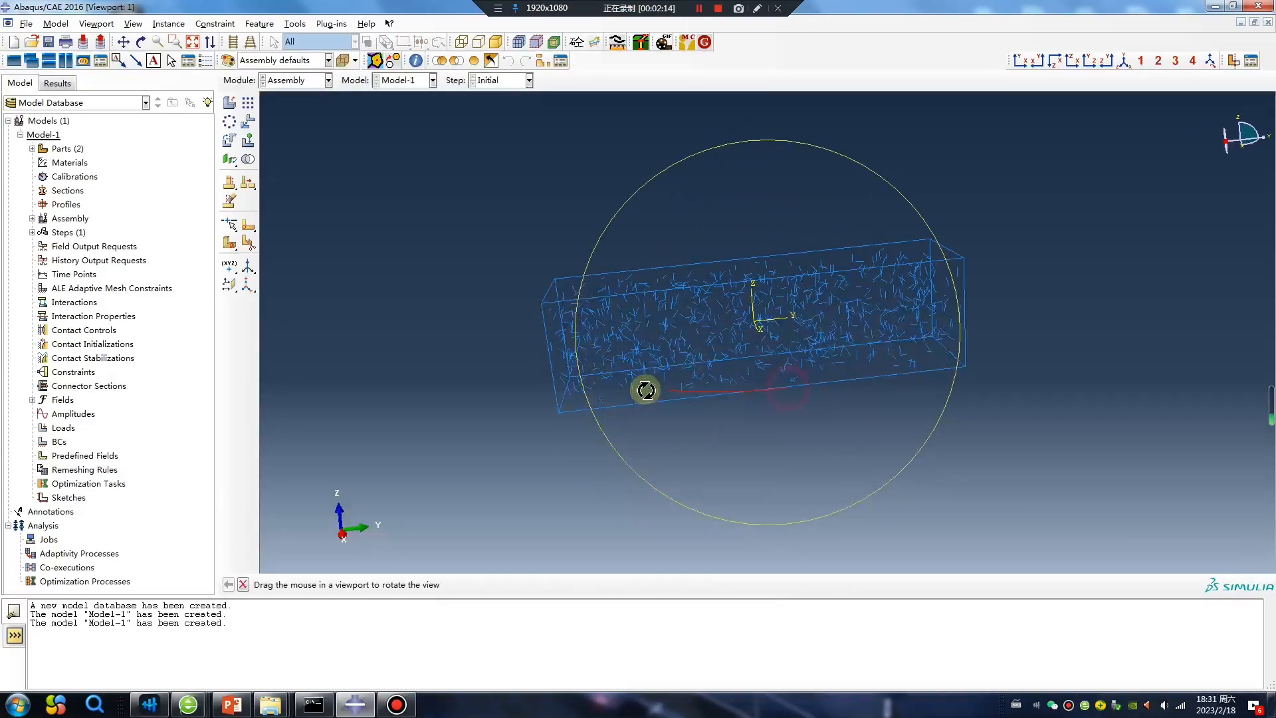
# - In the Interaction module, begin an Embedded region constraint for the fibers
pyautogui.click(329, 80)
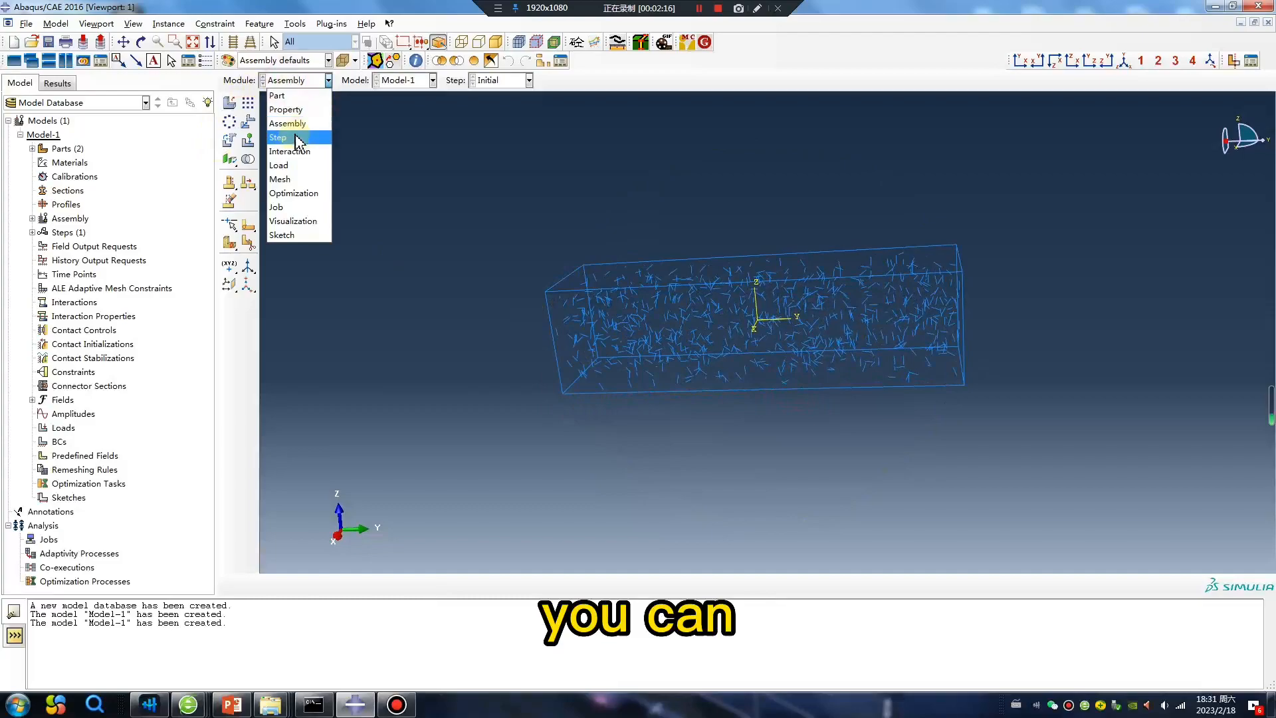
pyautogui.click(289, 152)
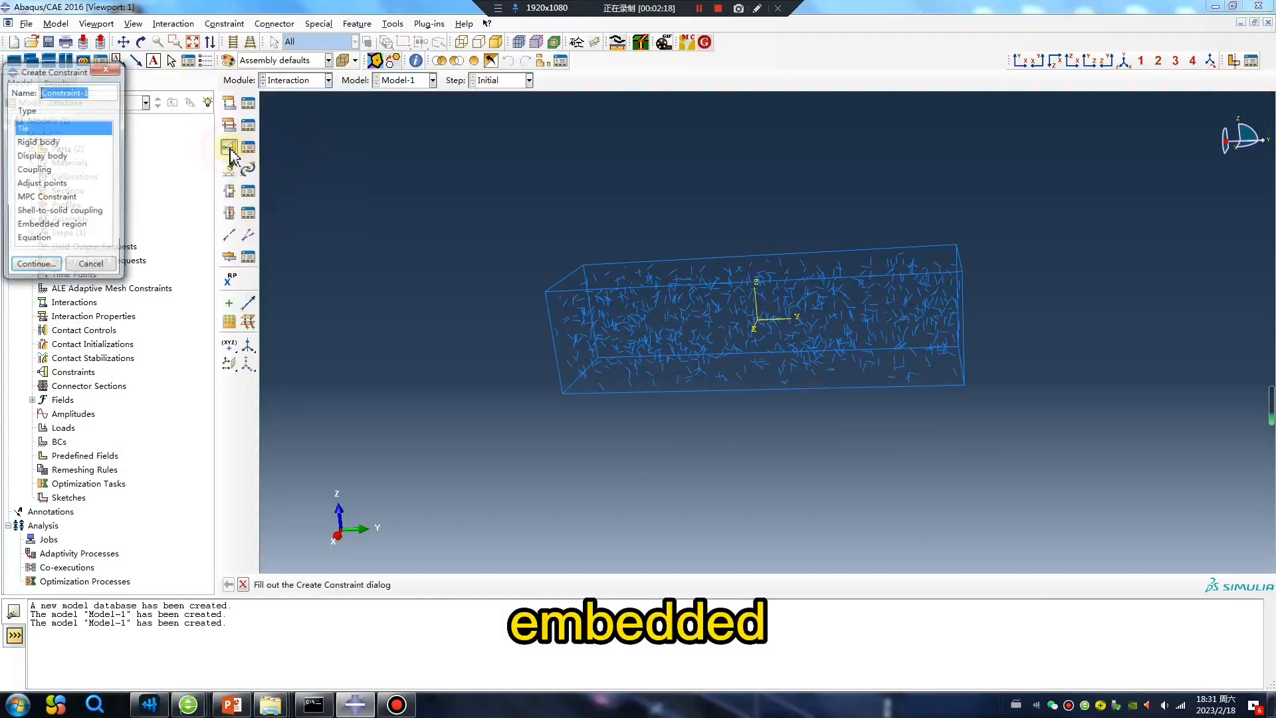
pyautogui.click(52, 226)
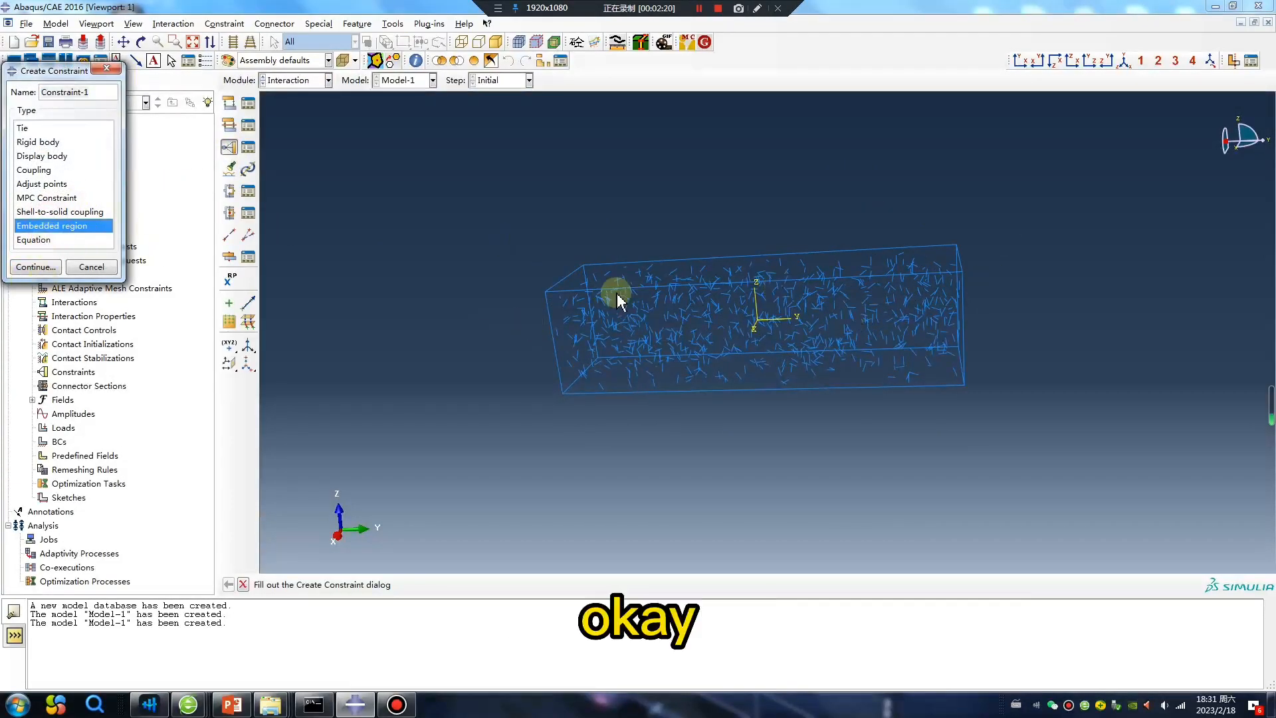
pyautogui.click(90, 266)
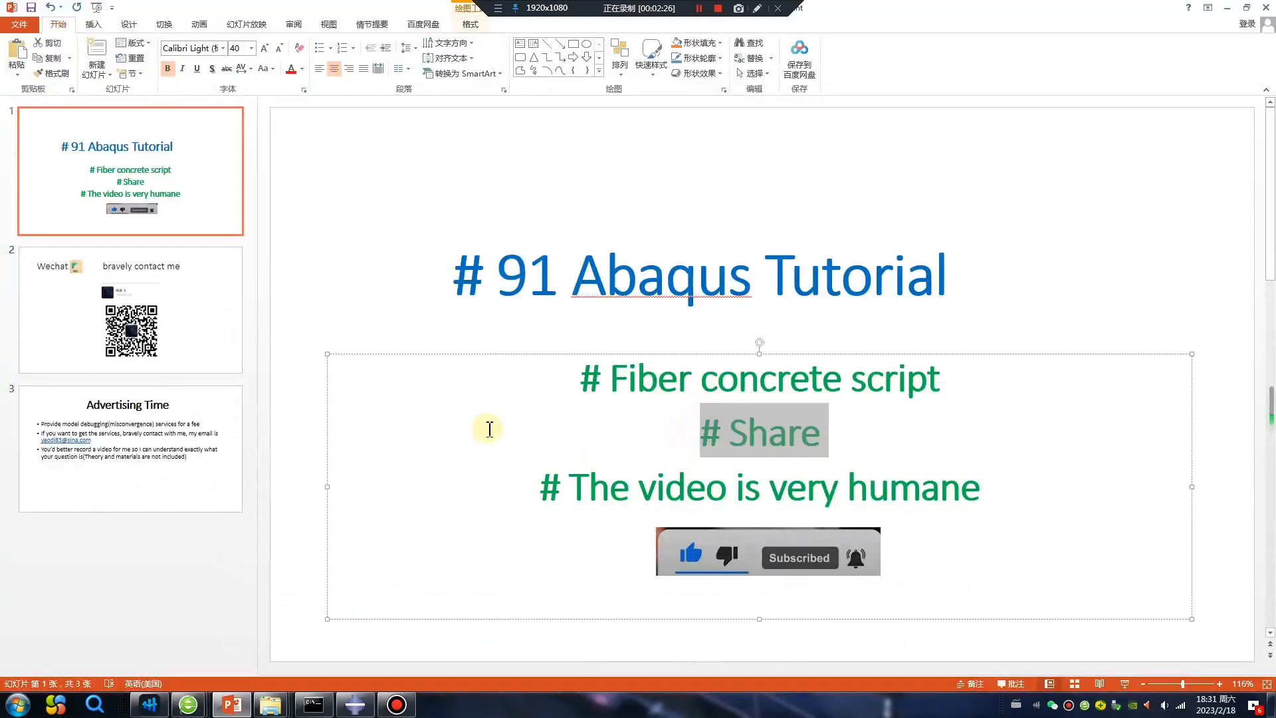
# - Page through the Advertising slide and rest on the WeChat contact slide
pyautogui.click(129, 309)
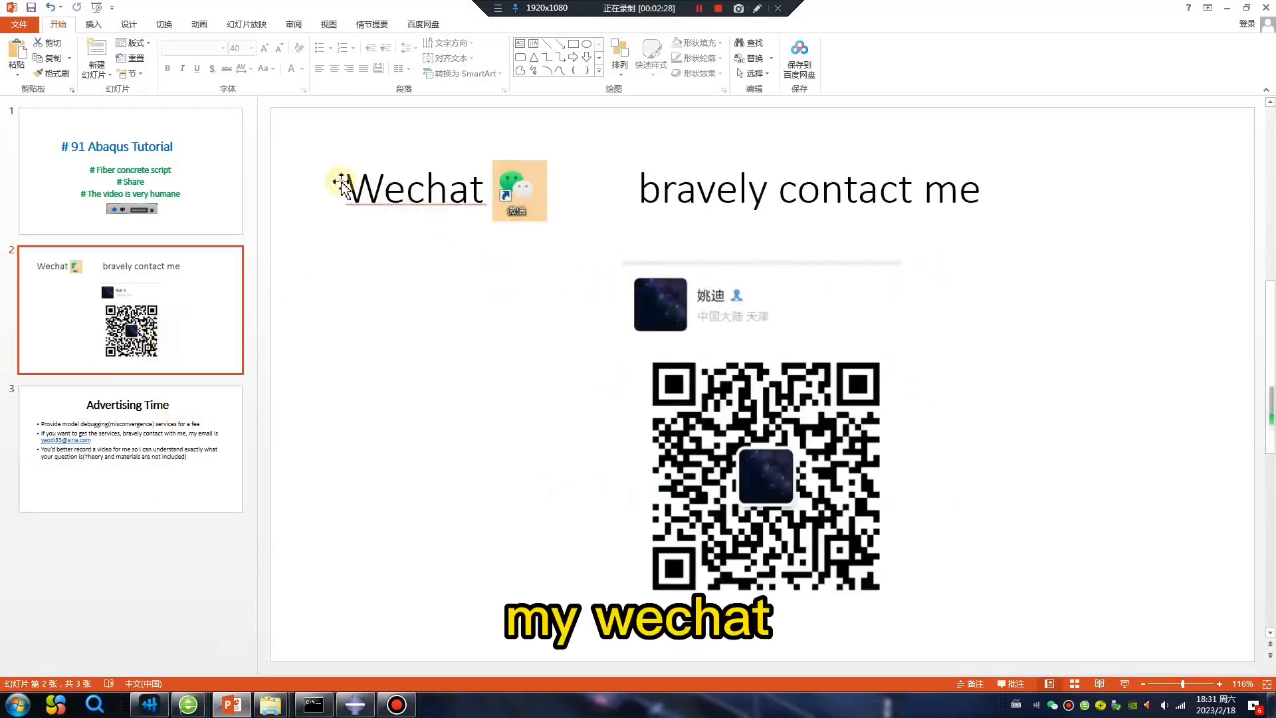
pyautogui.click(130, 451)
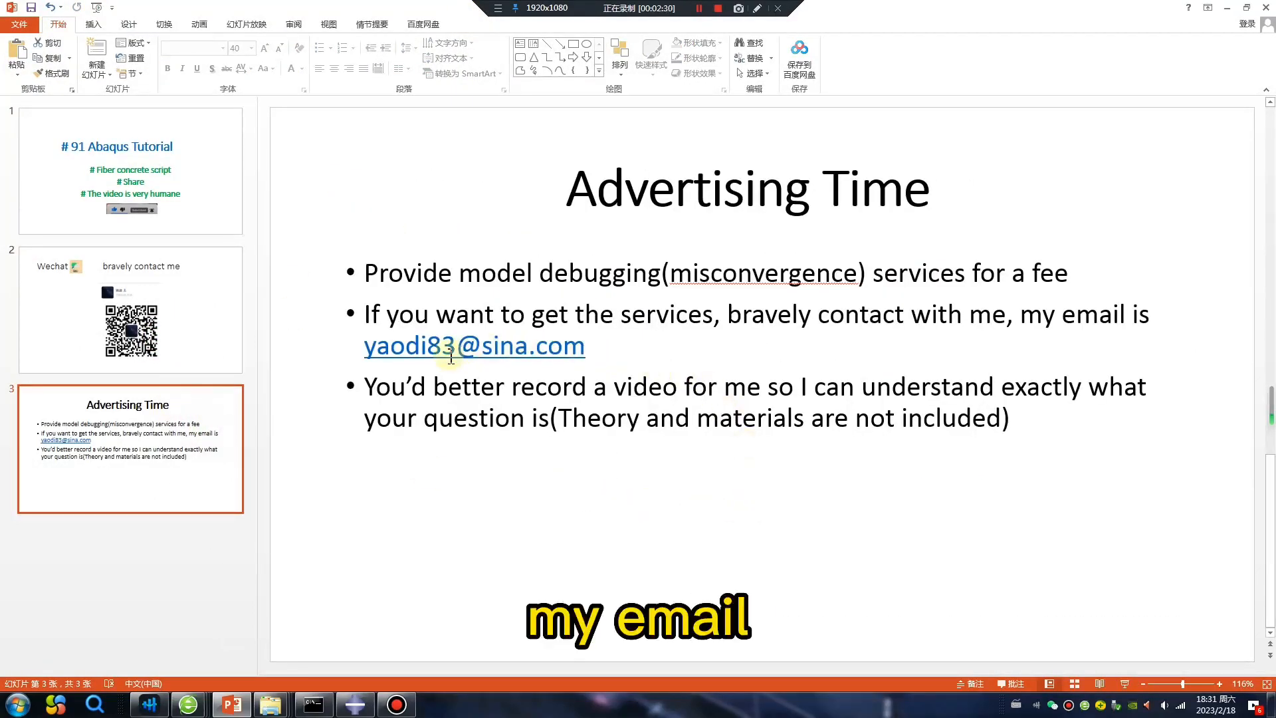
pyautogui.click(131, 310)
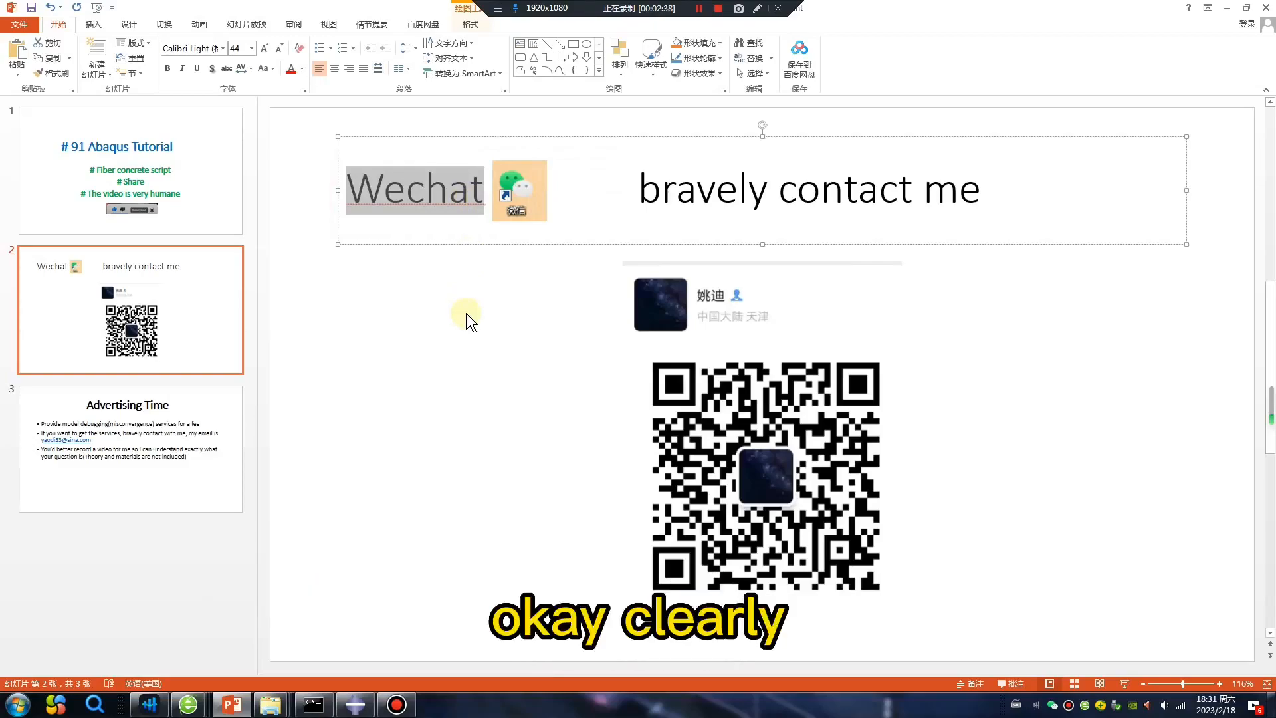
pyautogui.moveTo(586, 419)
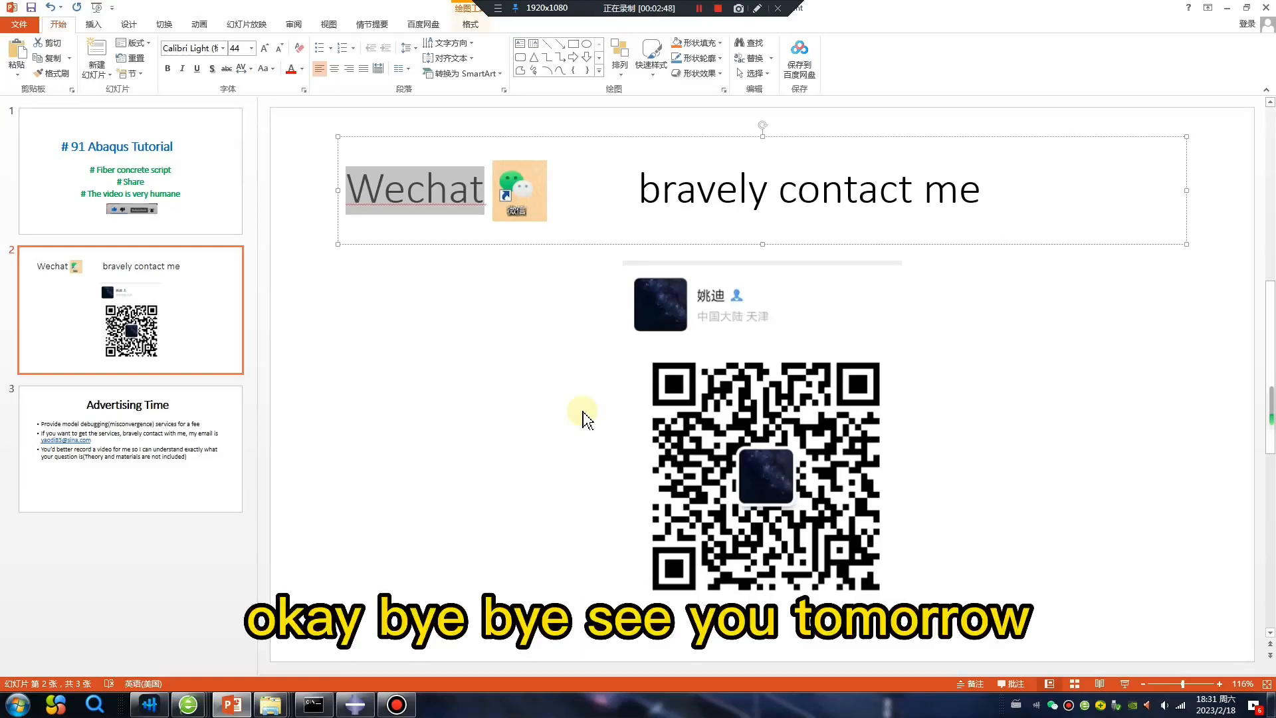
pyautogui.click(716, 8)
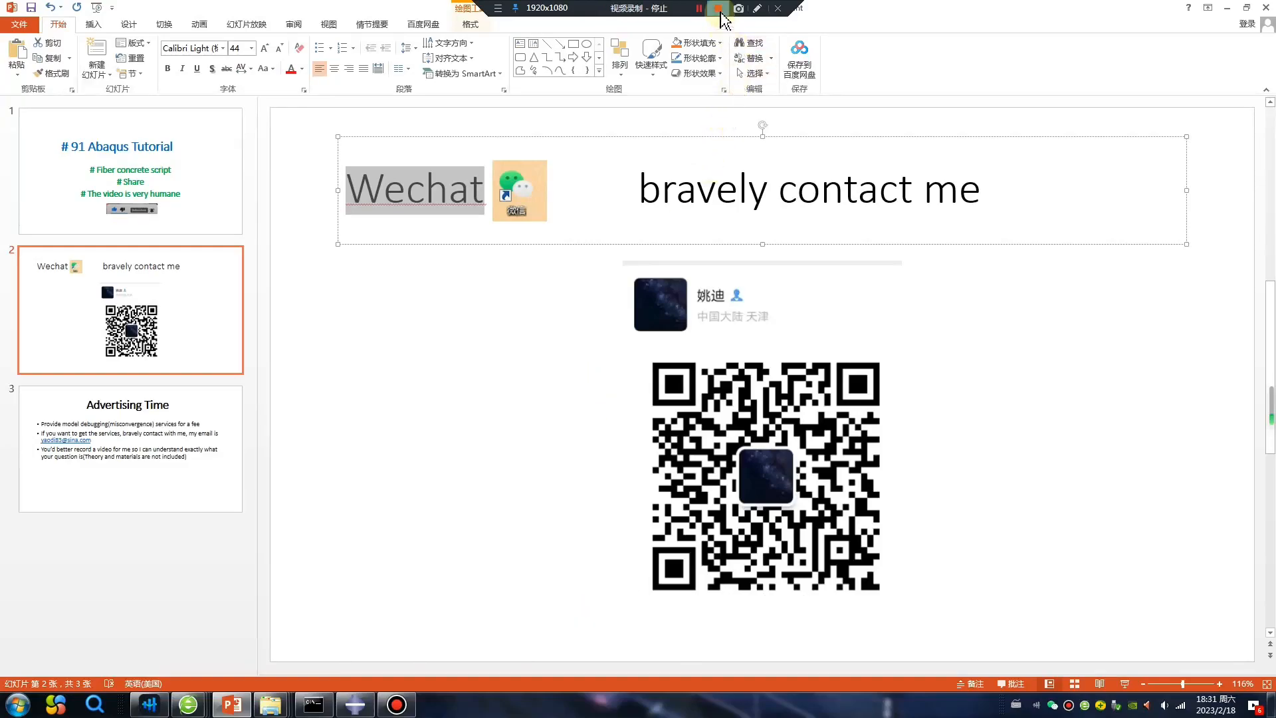